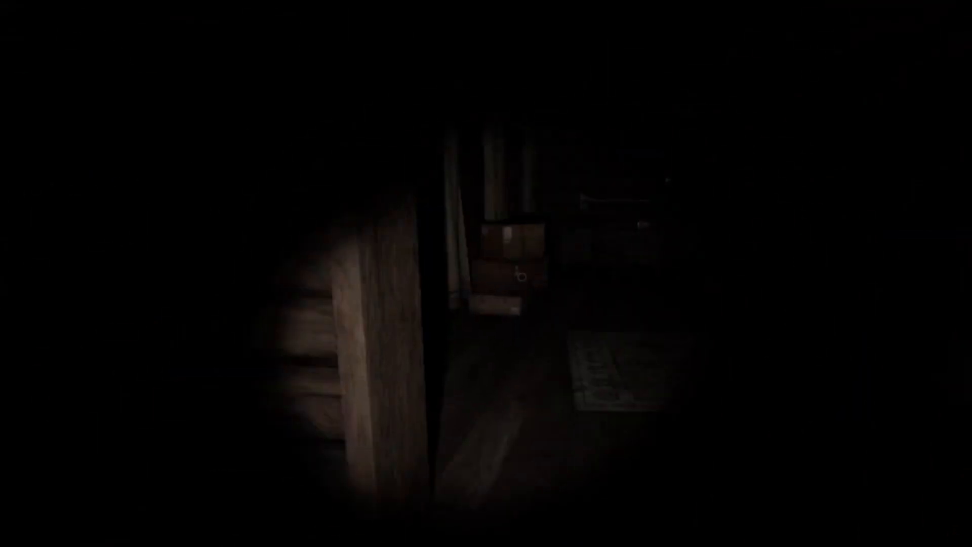
mouse_move(521, 277)
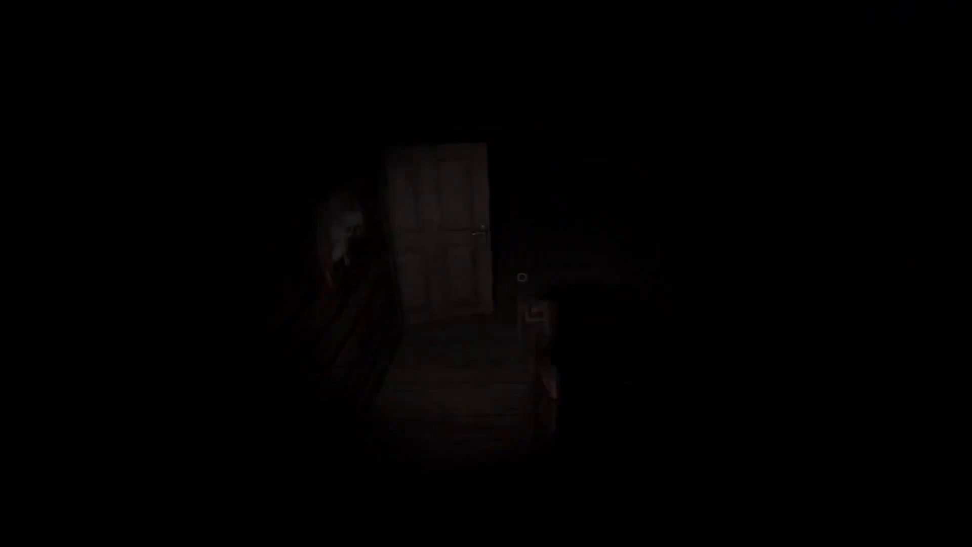
mouse_move(522, 276)
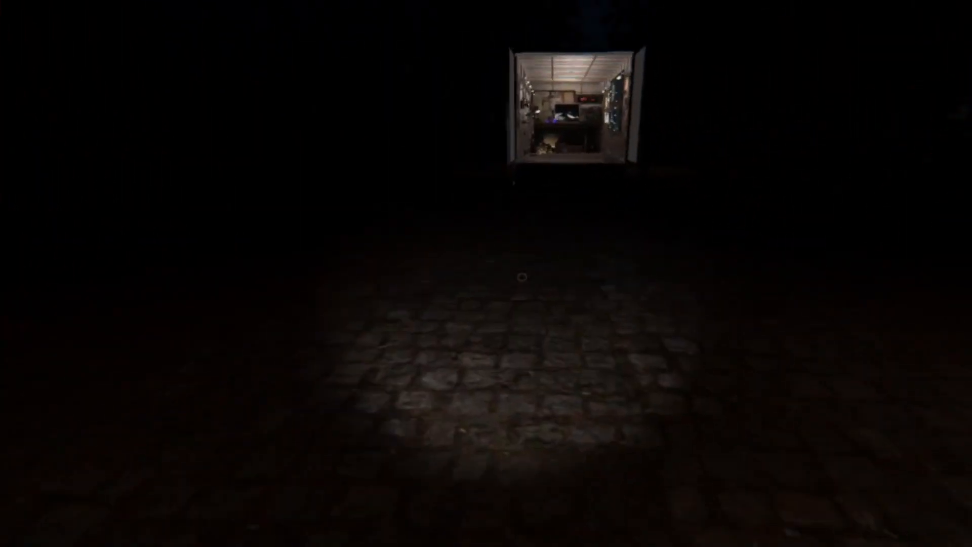
Step: Walk forward and step up into the lit investigation truck
key("w")
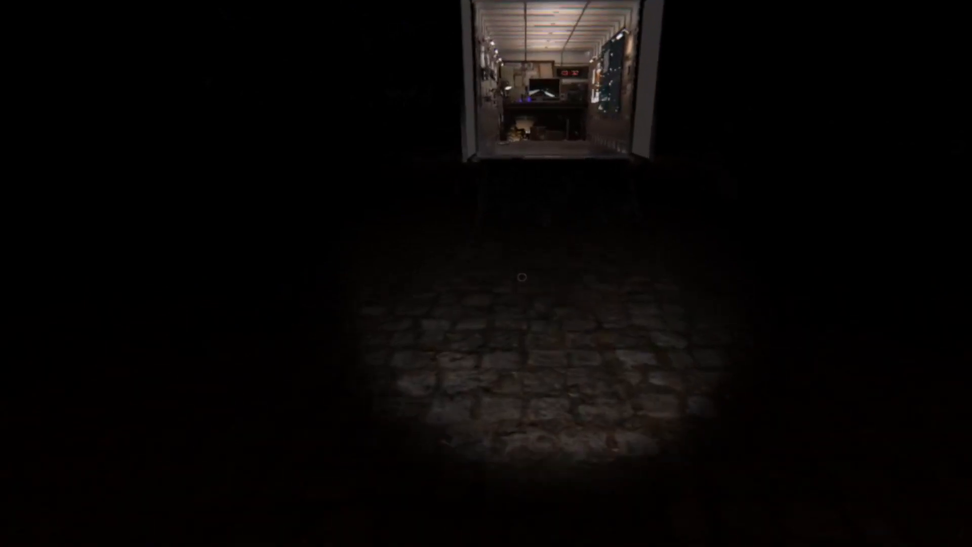
key("w")
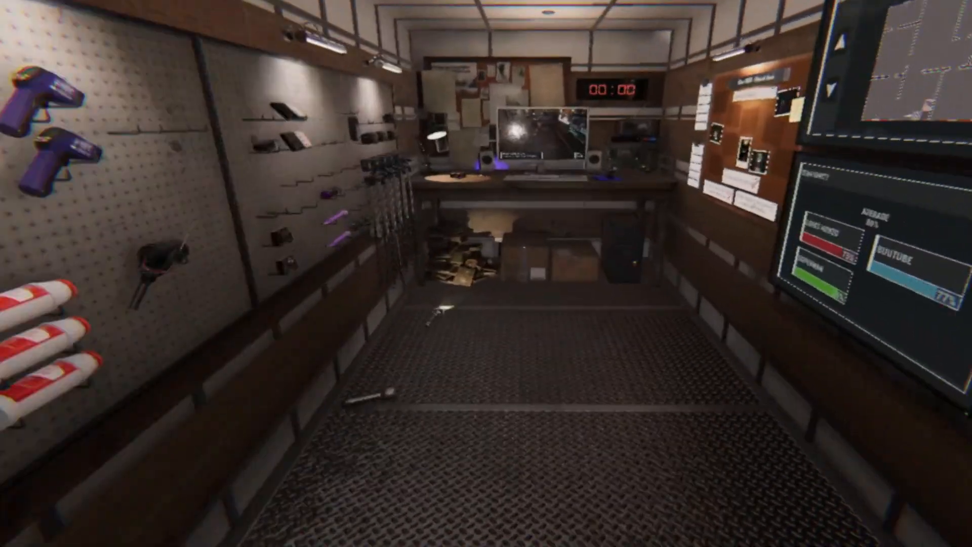
mouse_move(486, 273)
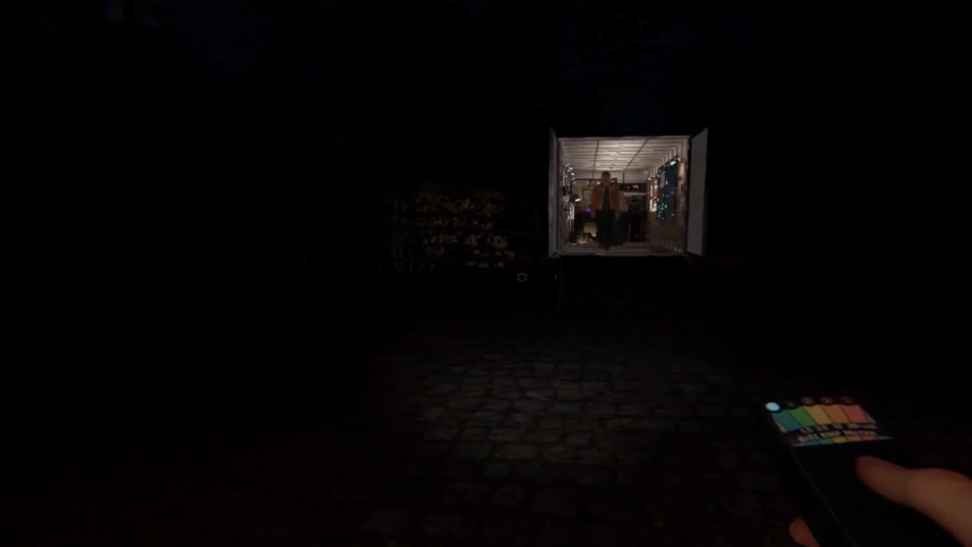
Step: Head back toward the house carrying the handheld device
key("w")
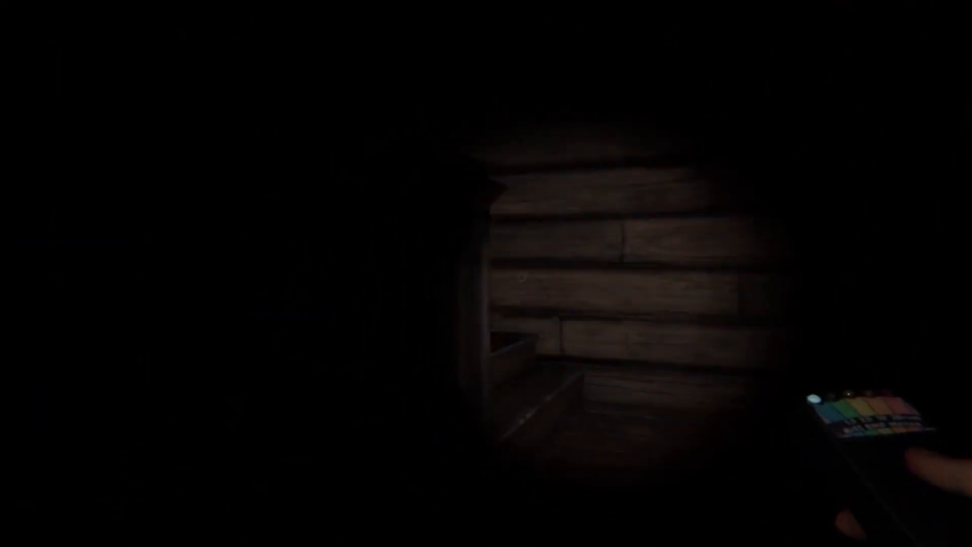
mouse_move(486, 273)
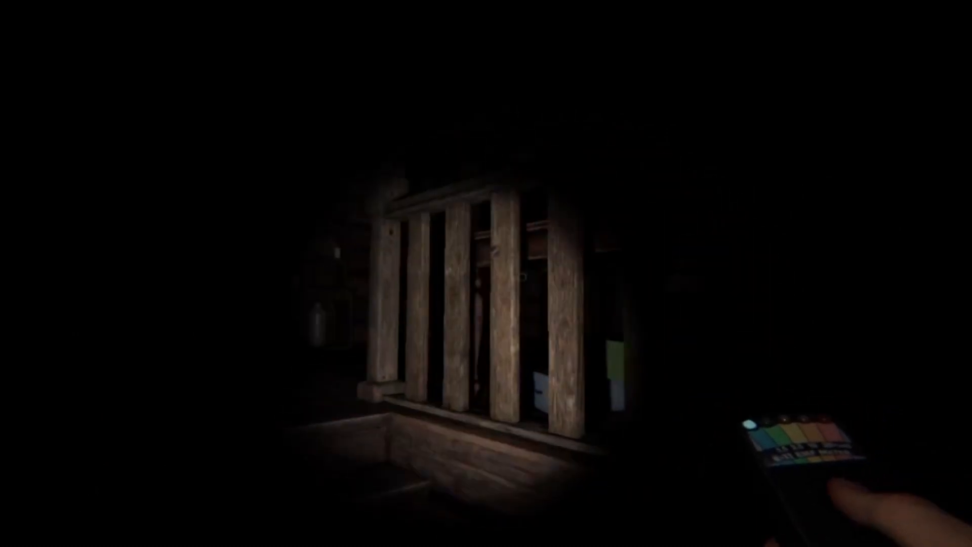
mouse_move(486, 273)
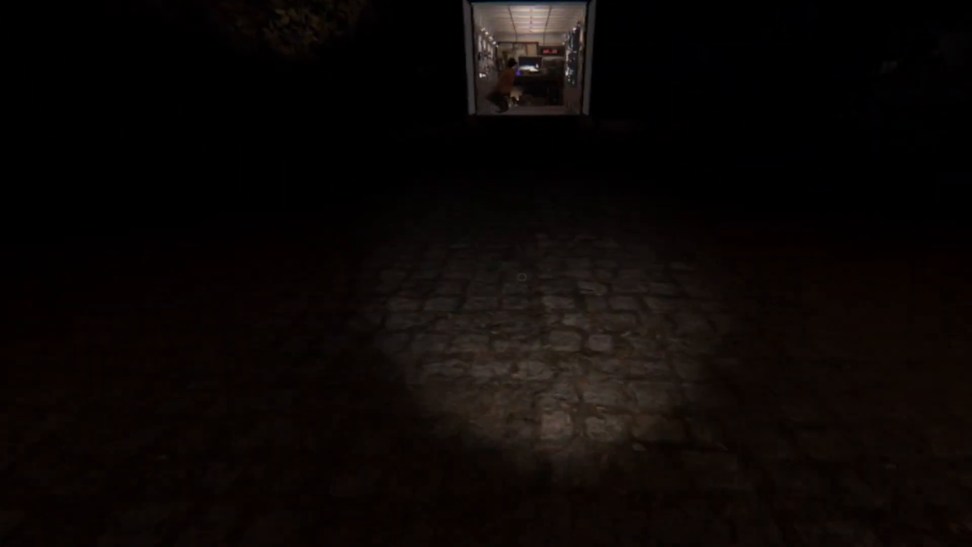
Step: Walk to the truck entrance and climb inside to fetch the sound recorder
key("w")
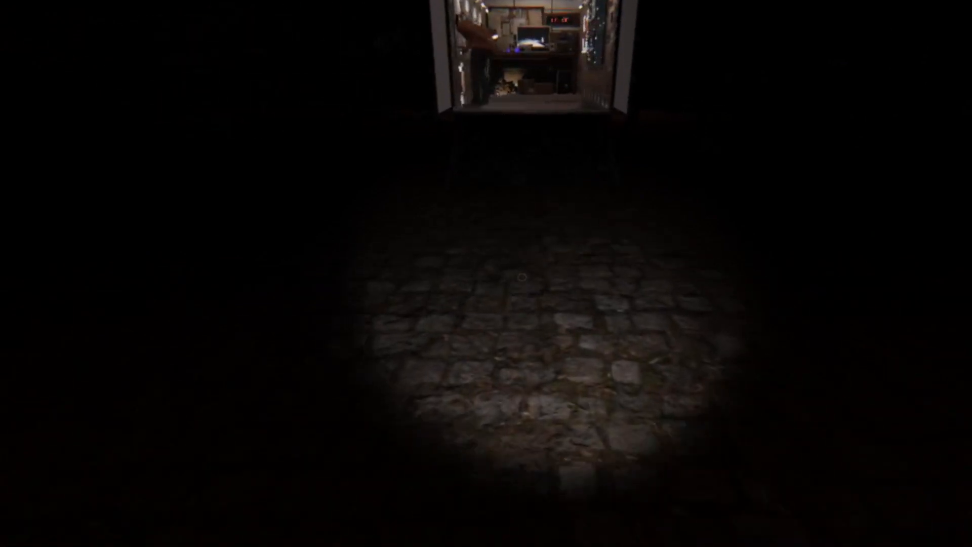
key("w")
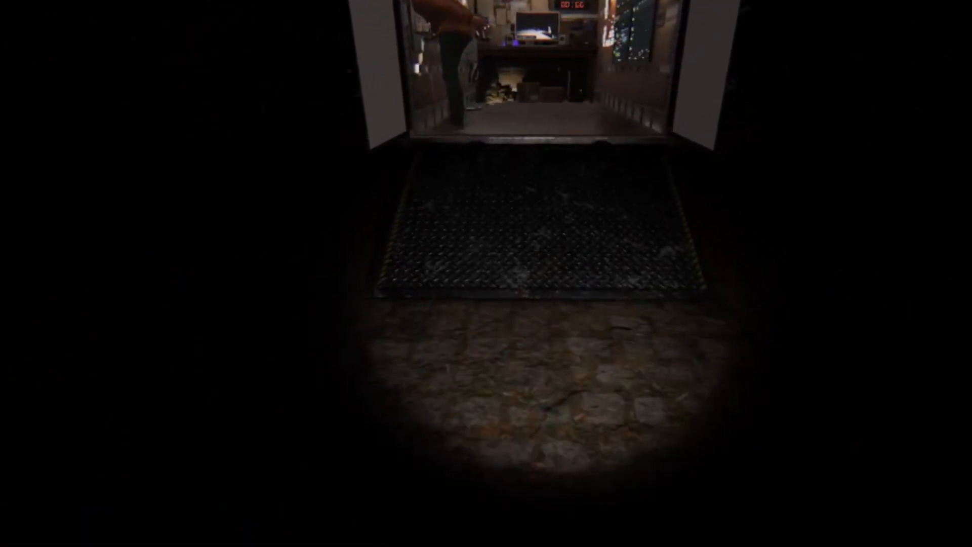
key("w")
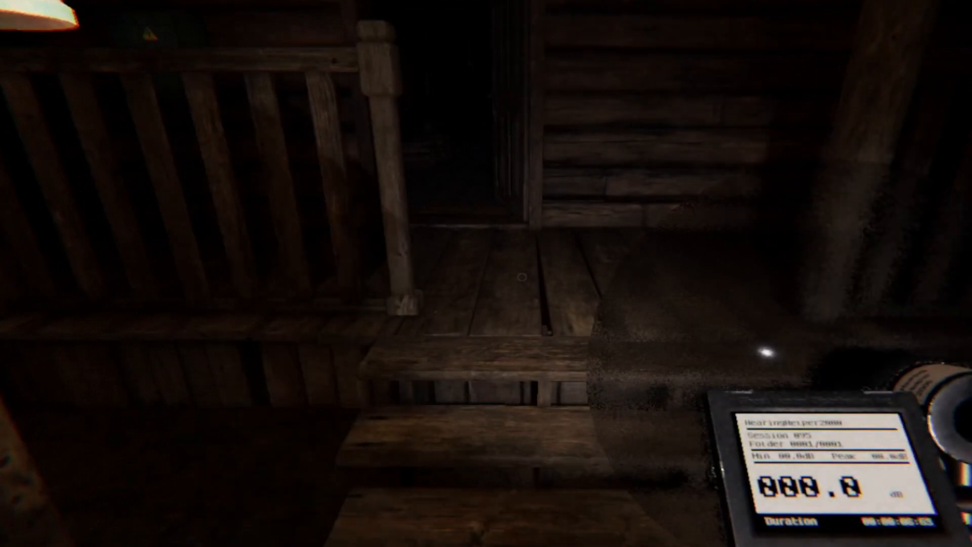
mouse_move(486, 273)
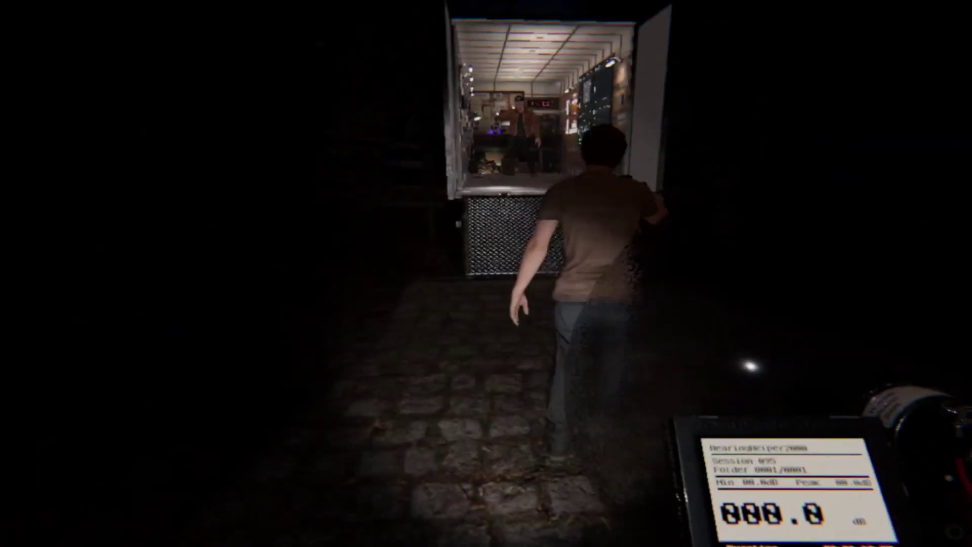
Step: Walk into the truck up to the desk and objectives board
key("w")
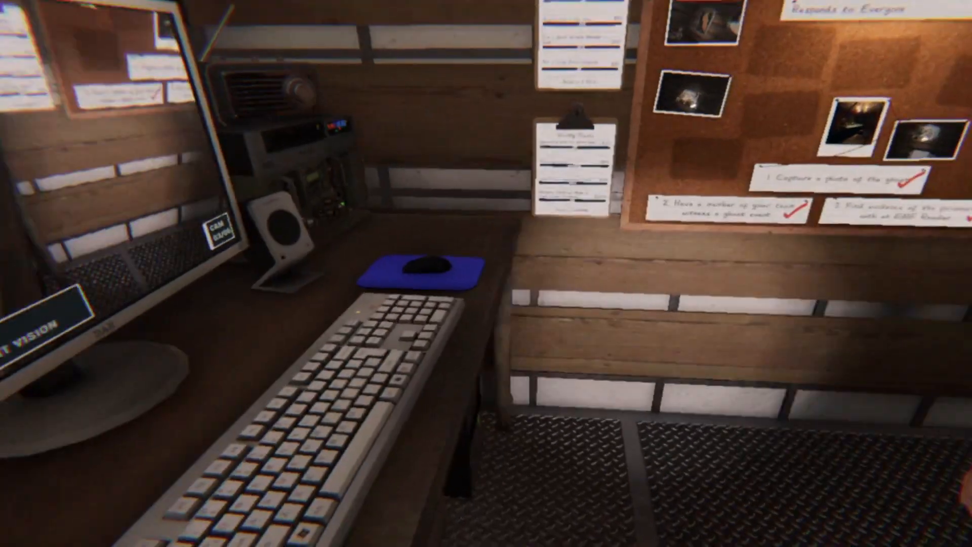
mouse_move(485, 273)
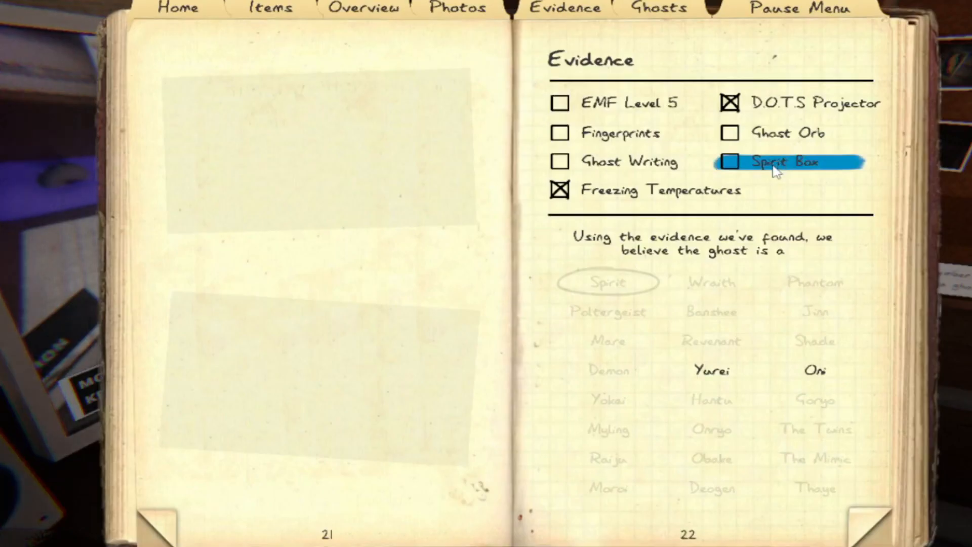
Step: Toggle Spirit Box on and off, then cross out Ghost Orb, leaving Oni as candidate
left_click(729, 162)
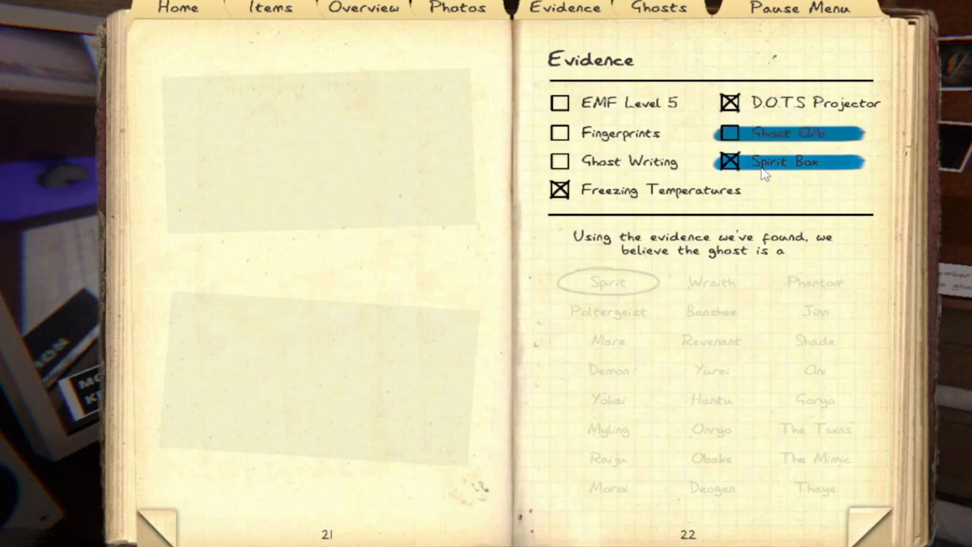
left_click(729, 162)
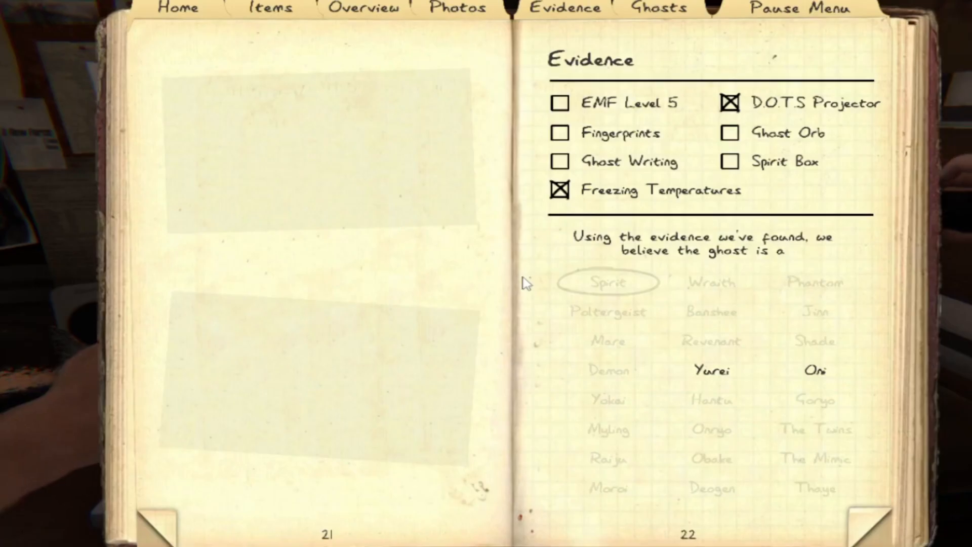
left_click(730, 132)
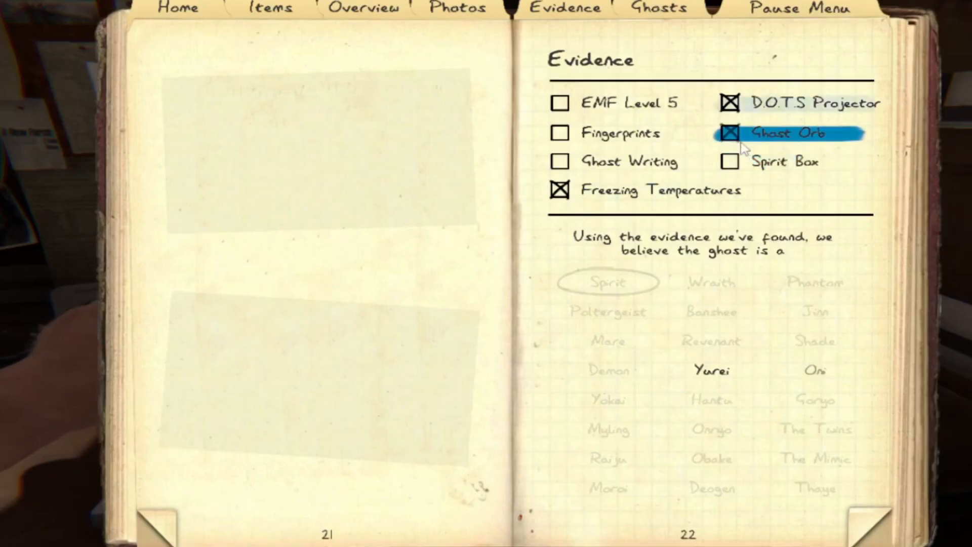
left_click(729, 132)
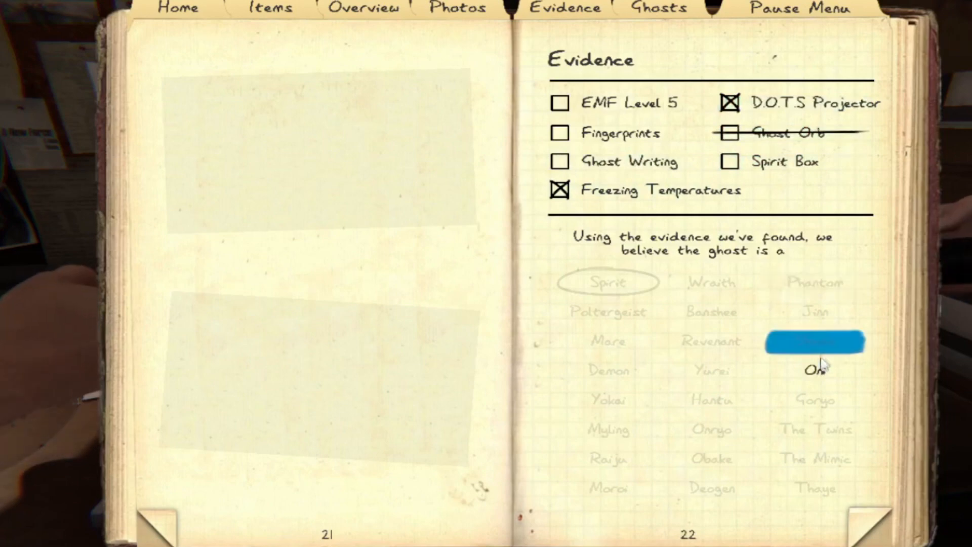